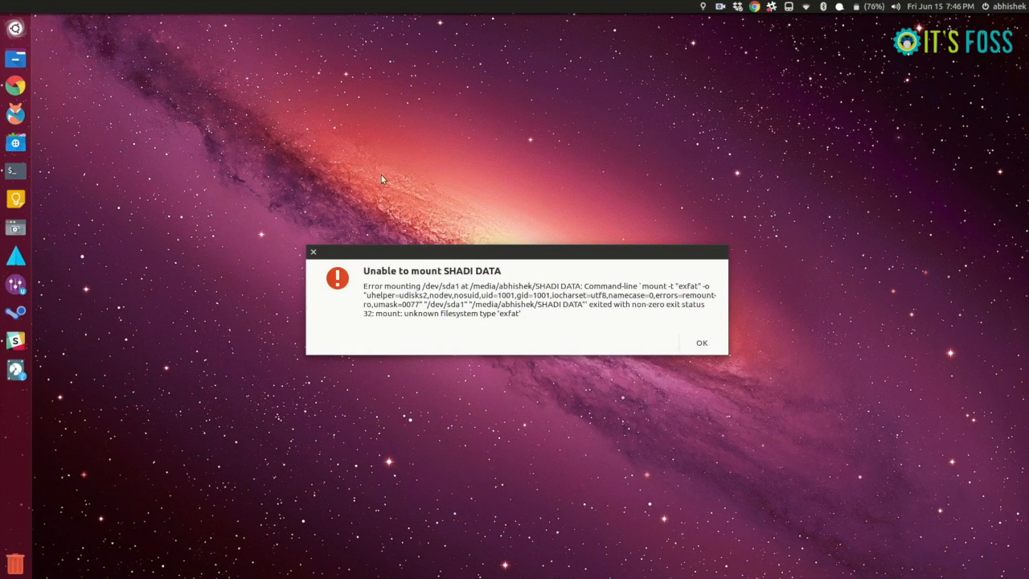
{"action": "mouse_move", "coordinate": [360, 288]}
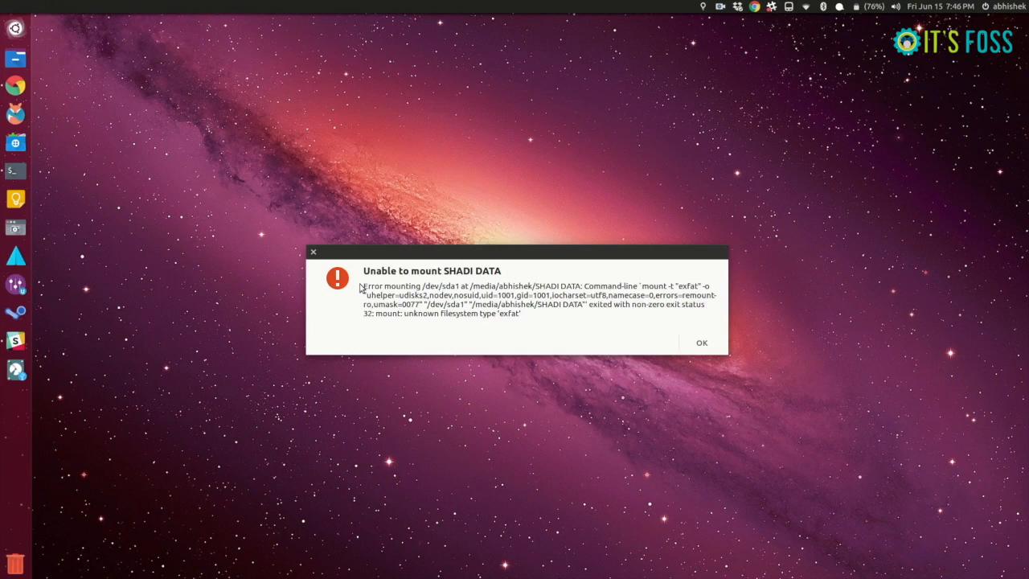
Select the word 'exfat' in the 'Unable to mount SHADI DATA' error message
{"action": "left_click_drag", "start_coordinate": [362, 286], "coordinate": [535, 315]}
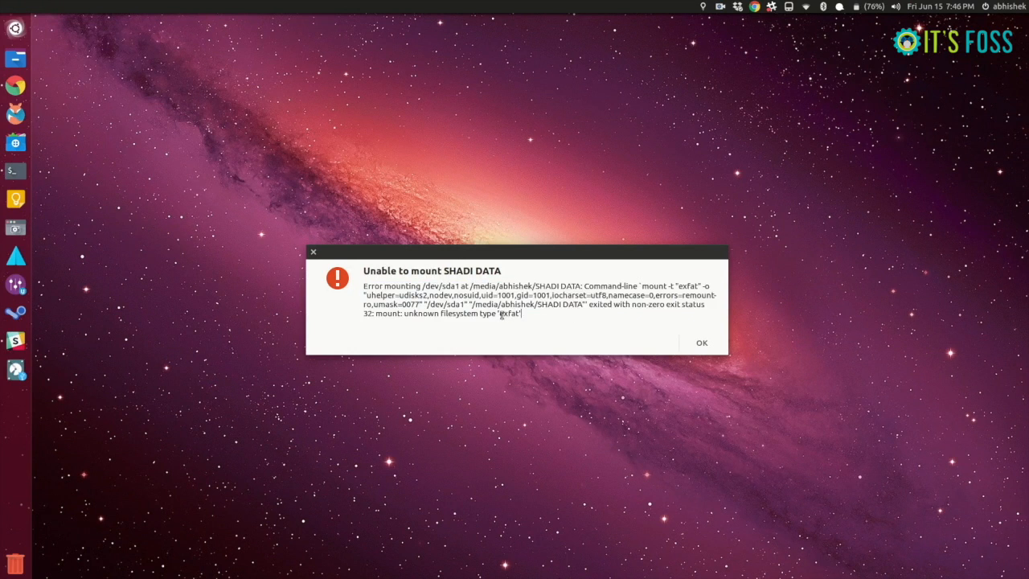
{"action": "double_click", "coordinate": [509, 318]}
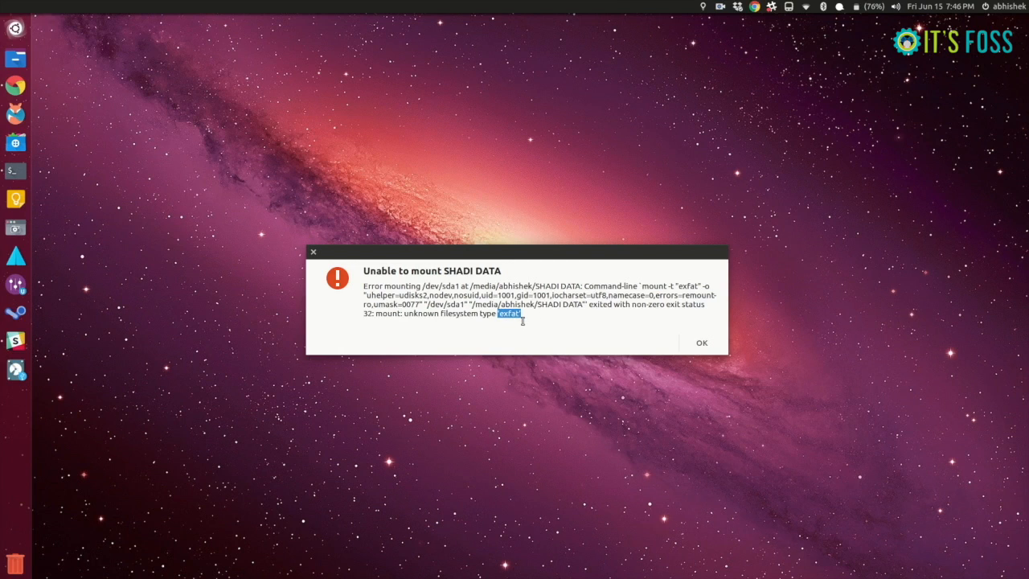
{"action": "mouse_move", "coordinate": [448, 249]}
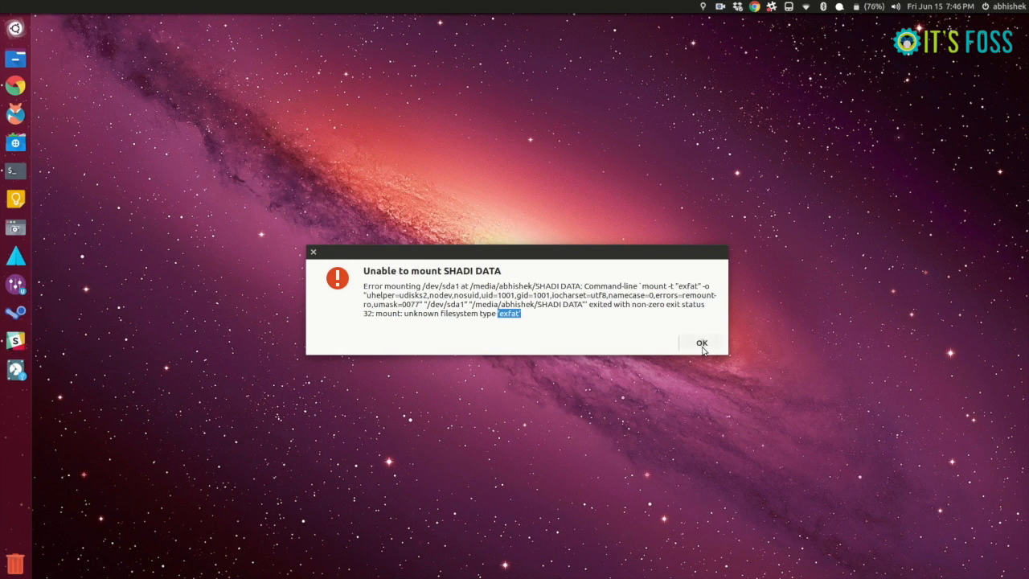
Dismiss the exfat error, try SHADI DATA in Files, and dismiss the repeated error
{"action": "left_click", "coordinate": [701, 342]}
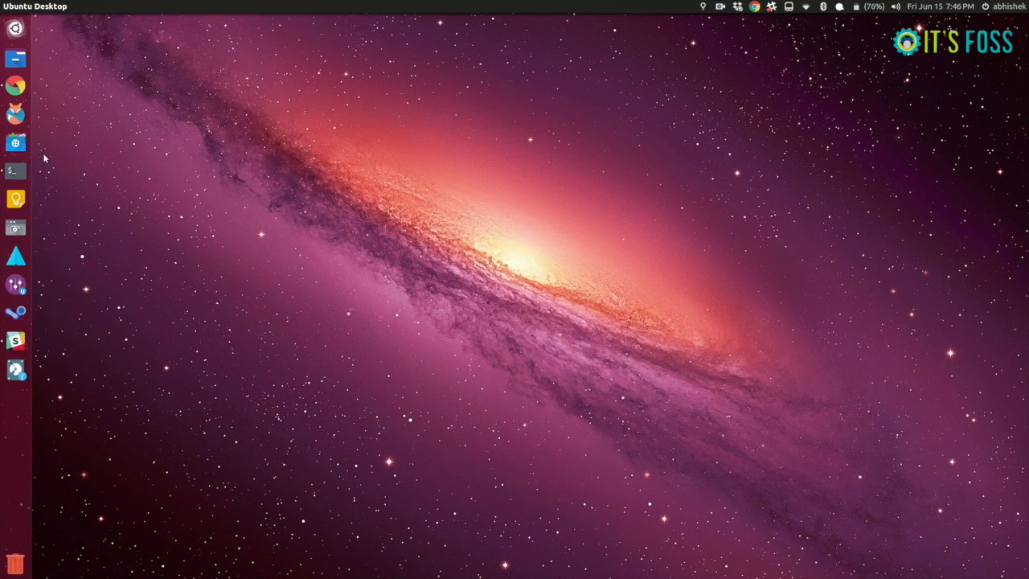
{"action": "left_click", "coordinate": [15, 58]}
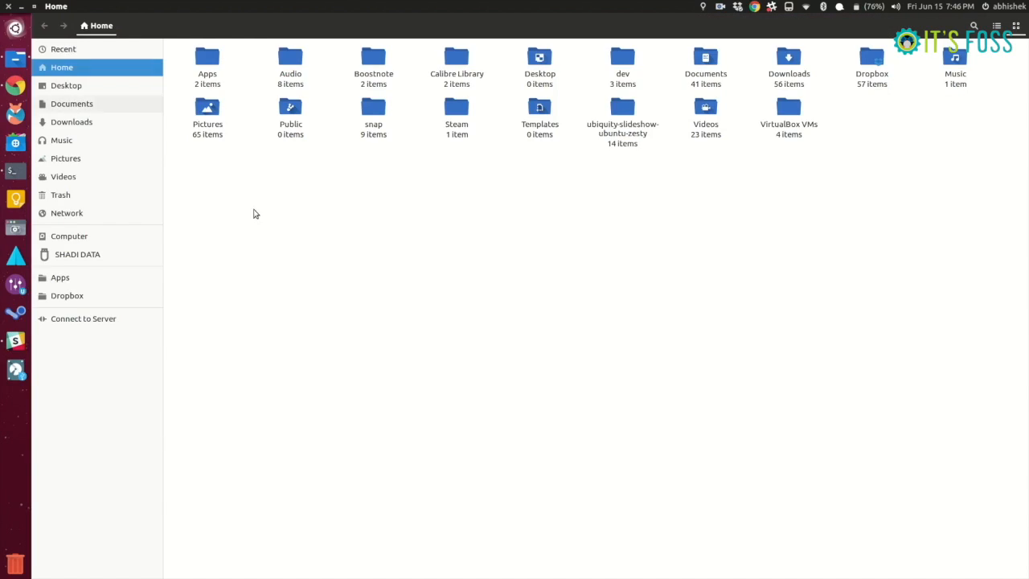
{"action": "left_click", "coordinate": [77, 254]}
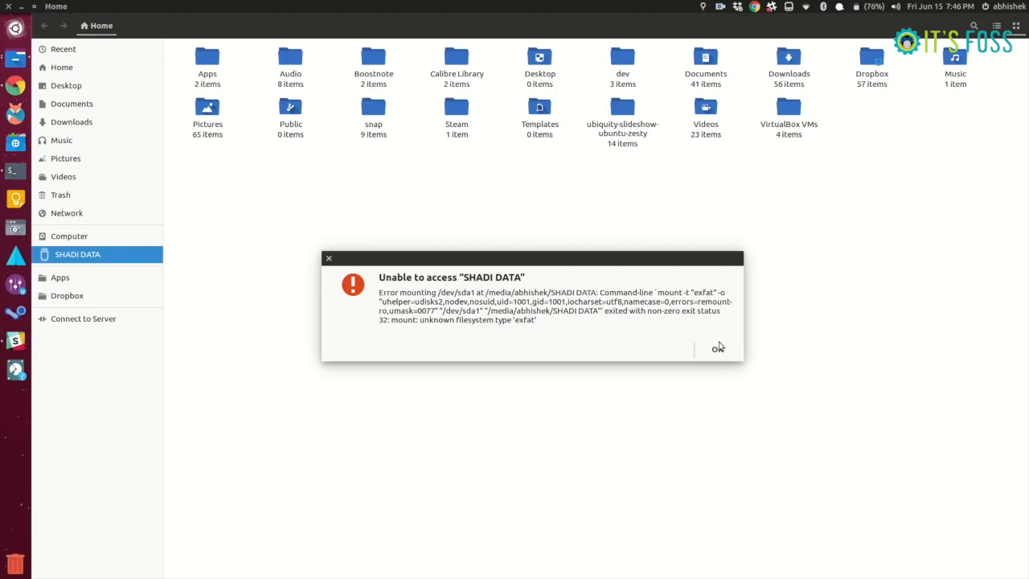
{"action": "left_click", "coordinate": [717, 347]}
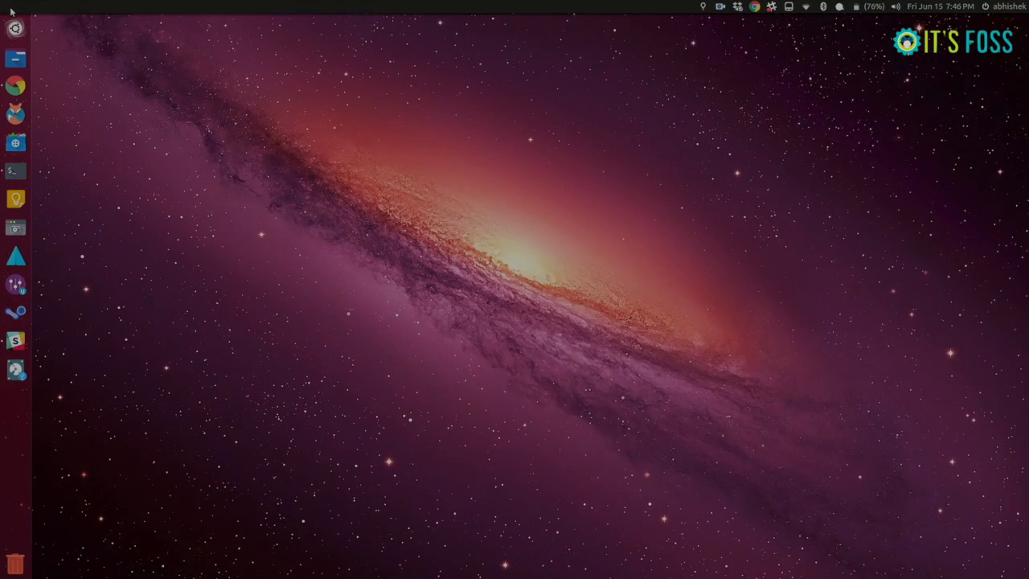
{"action": "key", "text": "Alt+Tab"}
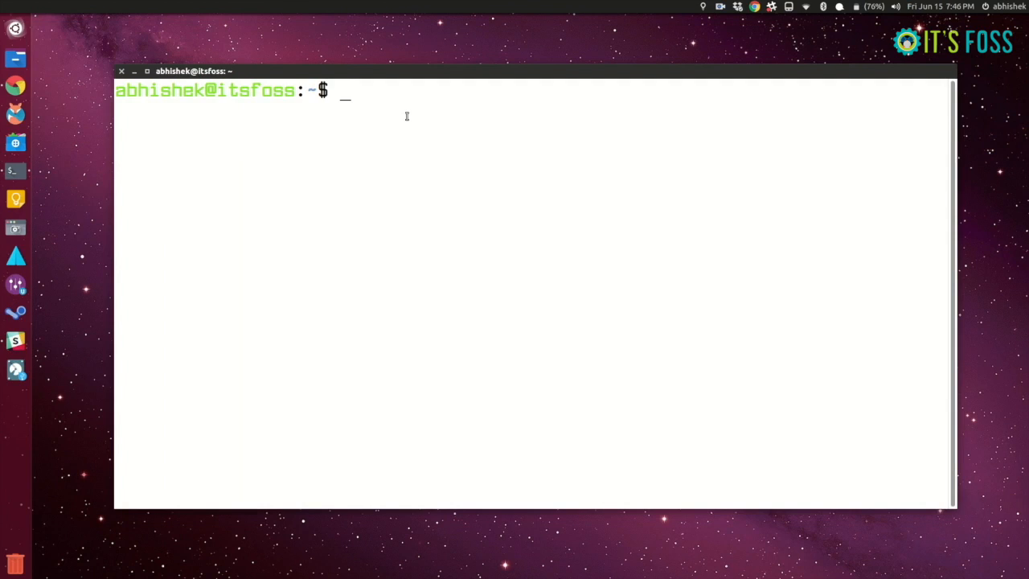
Run 'sudo apt install exfat-fuse exfat-utils', then browse SHADI DATA in Files
{"action": "type", "text": "sudo a"}
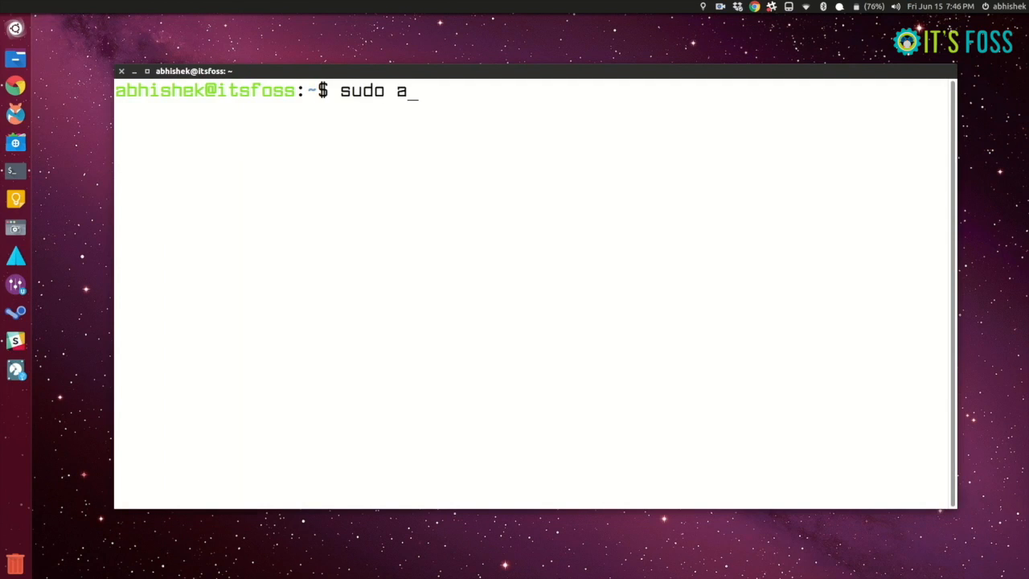
{"action": "type", "text": "pt install"}
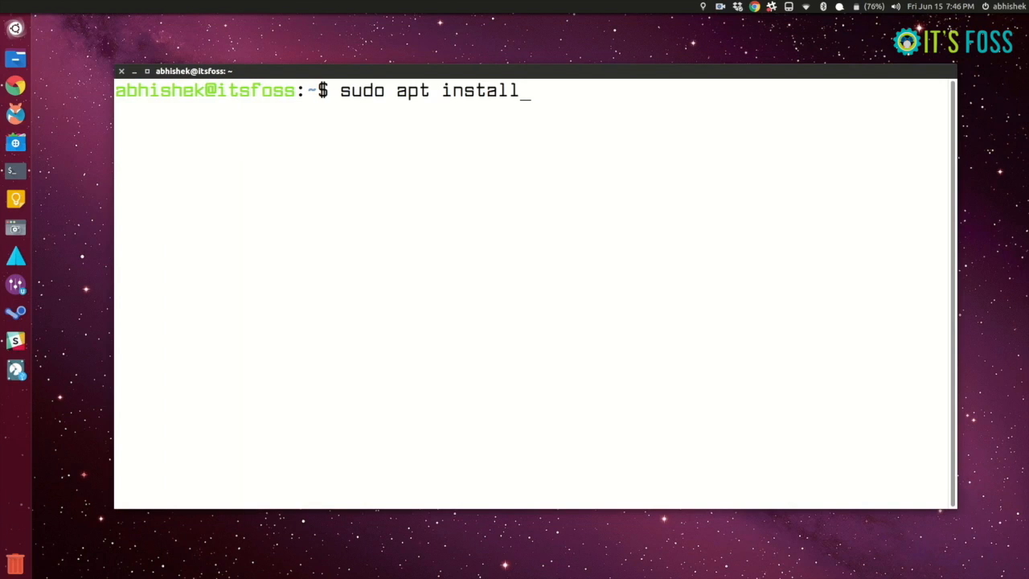
{"action": "type", "text": "exfat"}
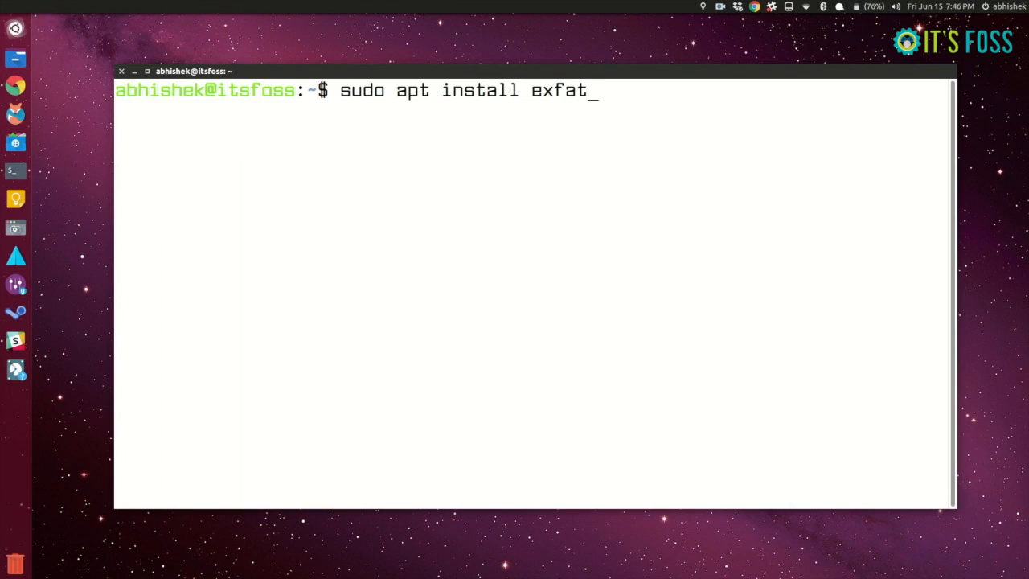
{"action": "key", "text": "Tab"}
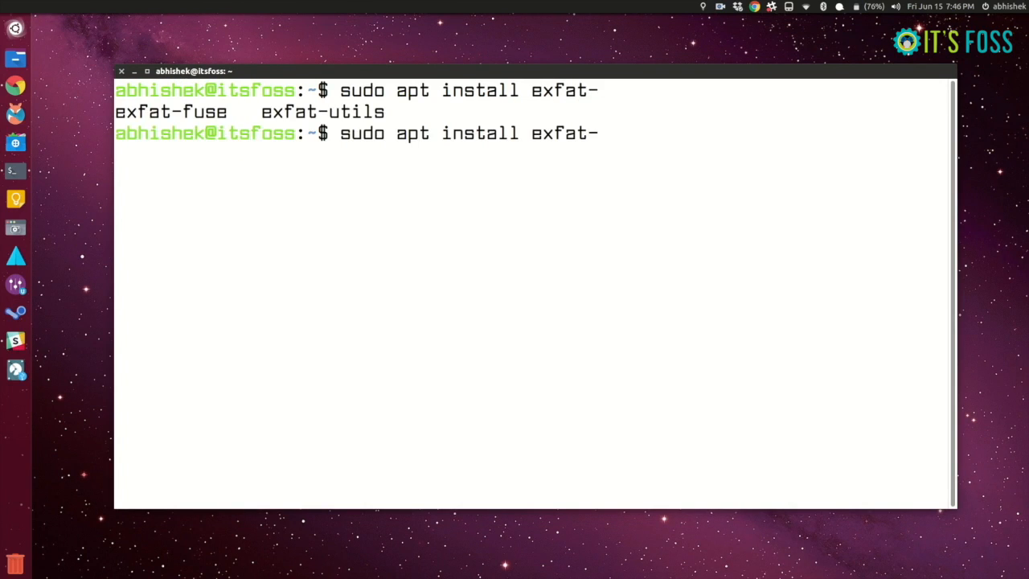
{"action": "type", "text": "fuse exfat"}
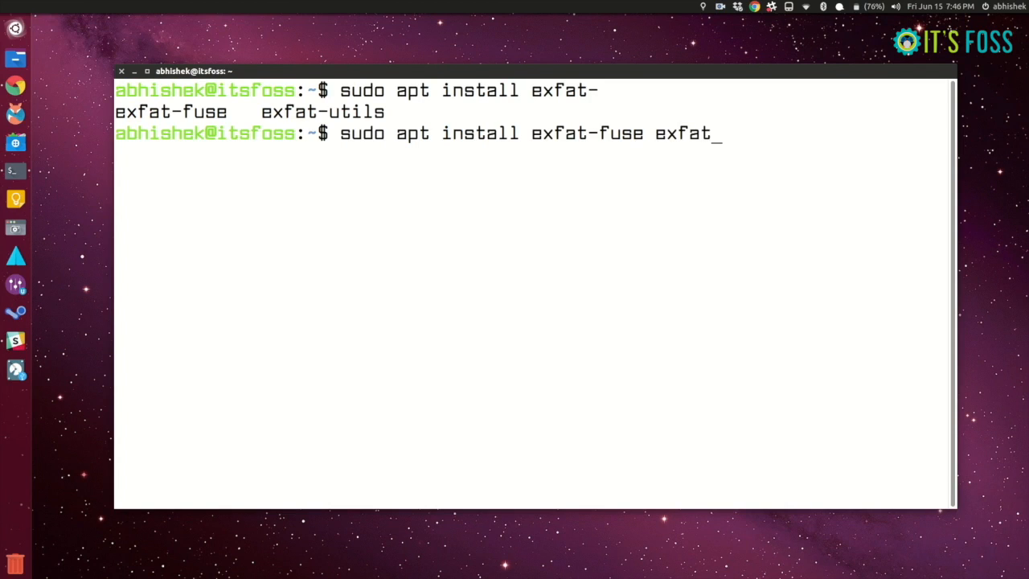
{"action": "type", "text": "-u"}
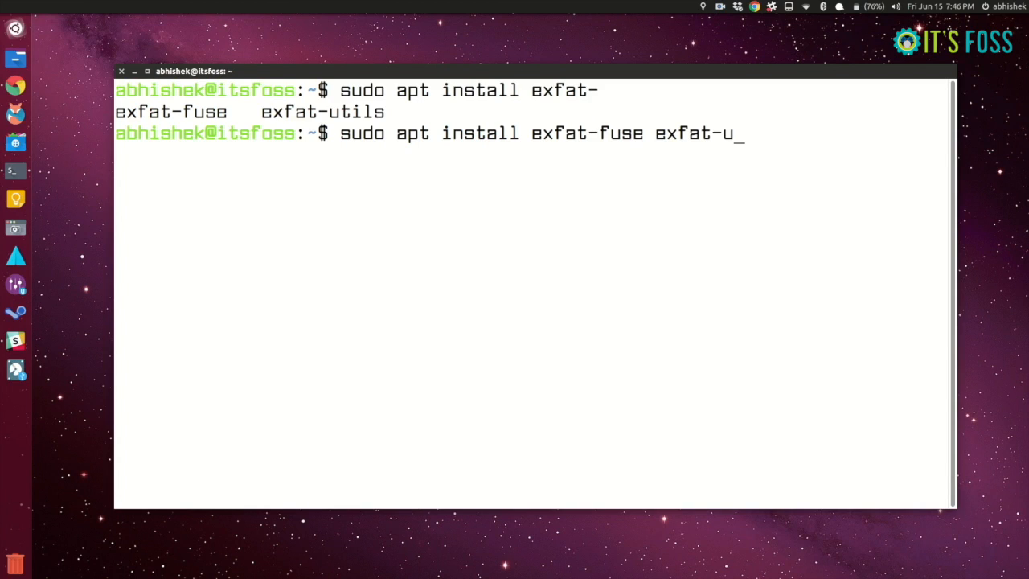
{"action": "type", "text": "tils"}
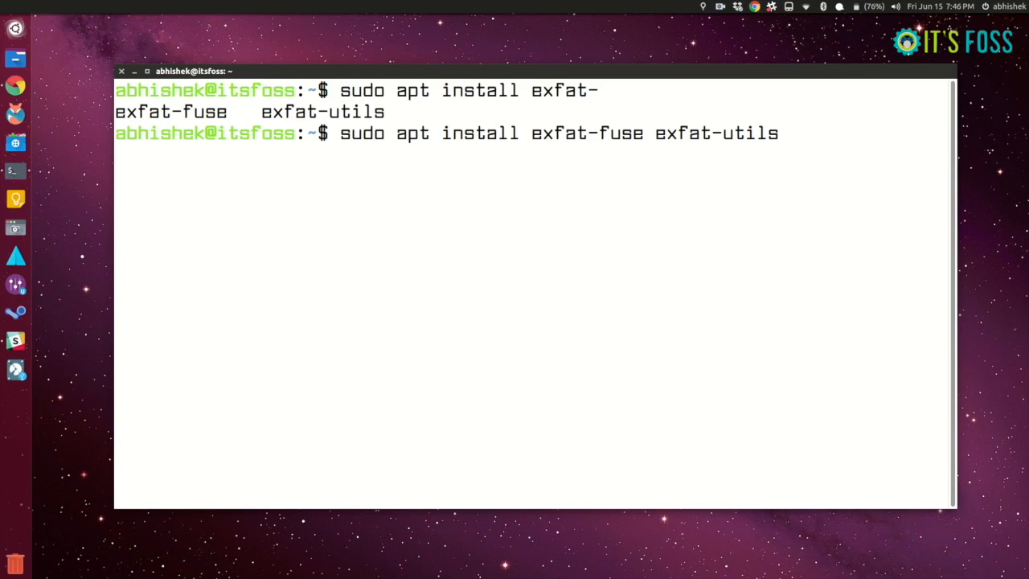
{"action": "key", "text": "Return"}
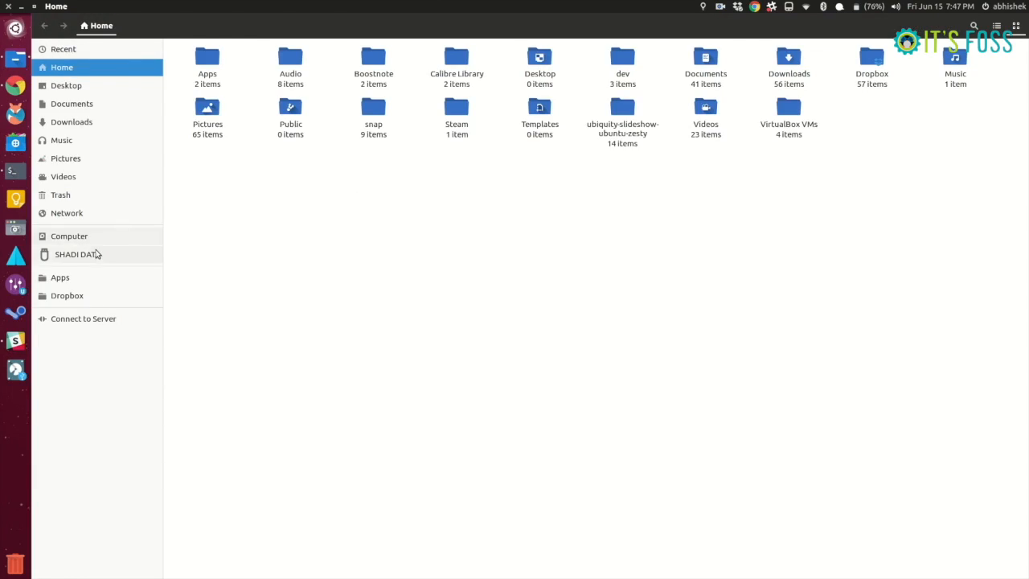
{"action": "left_click", "coordinate": [77, 254]}
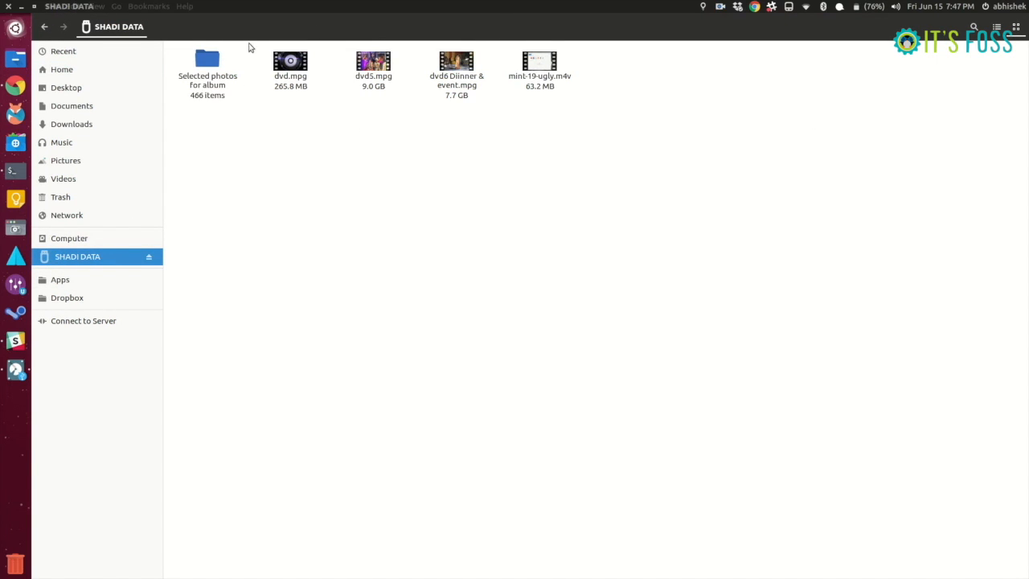